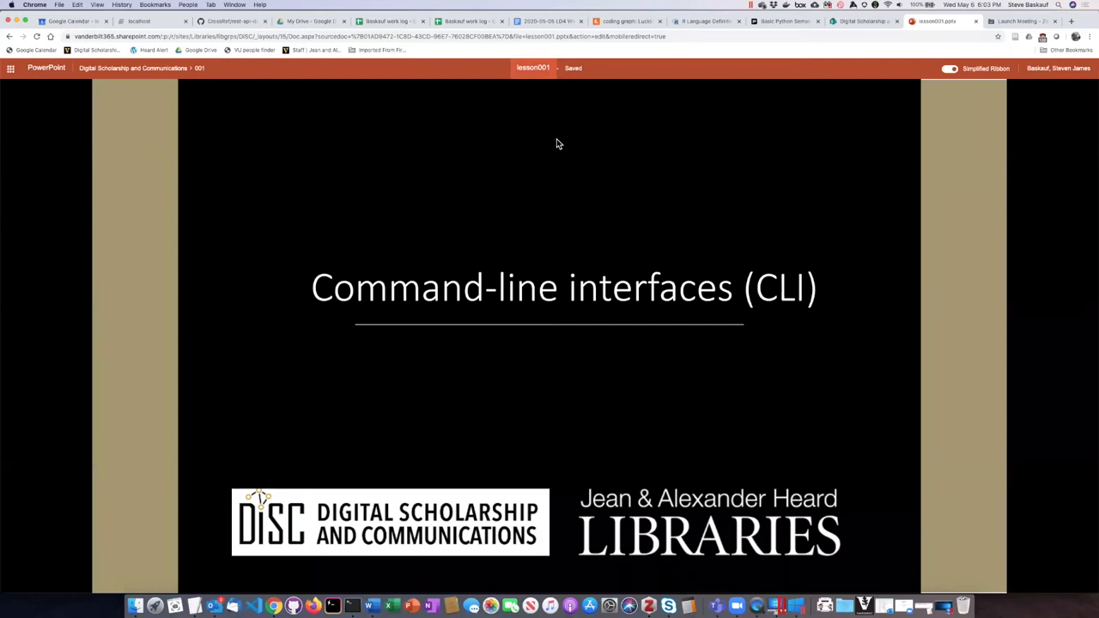
mouse_move(580, 209)
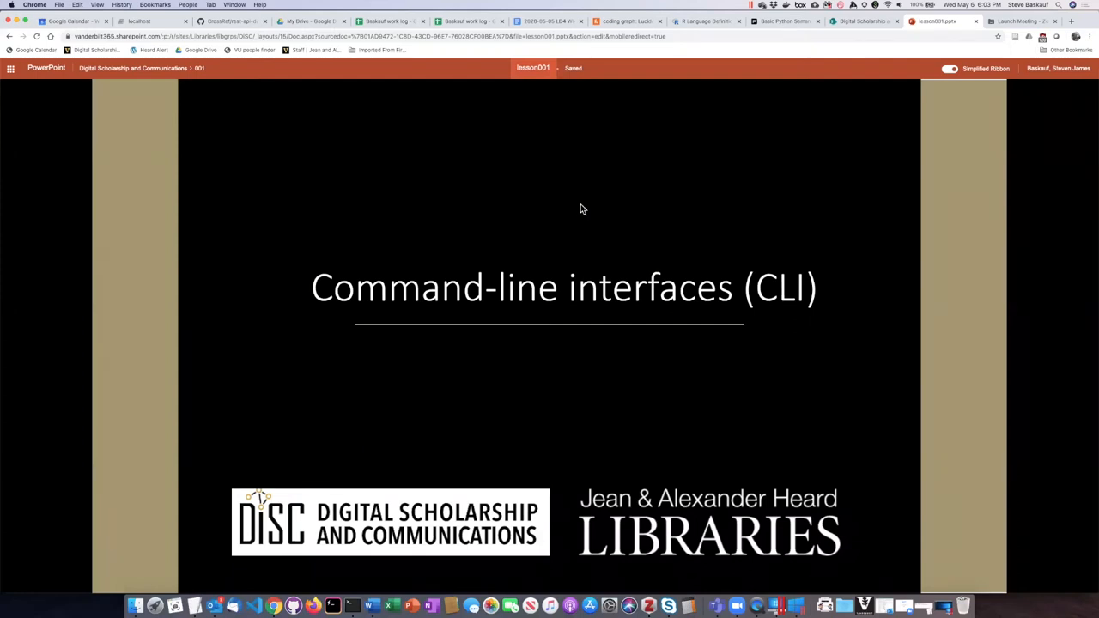
mouse_move(591, 254)
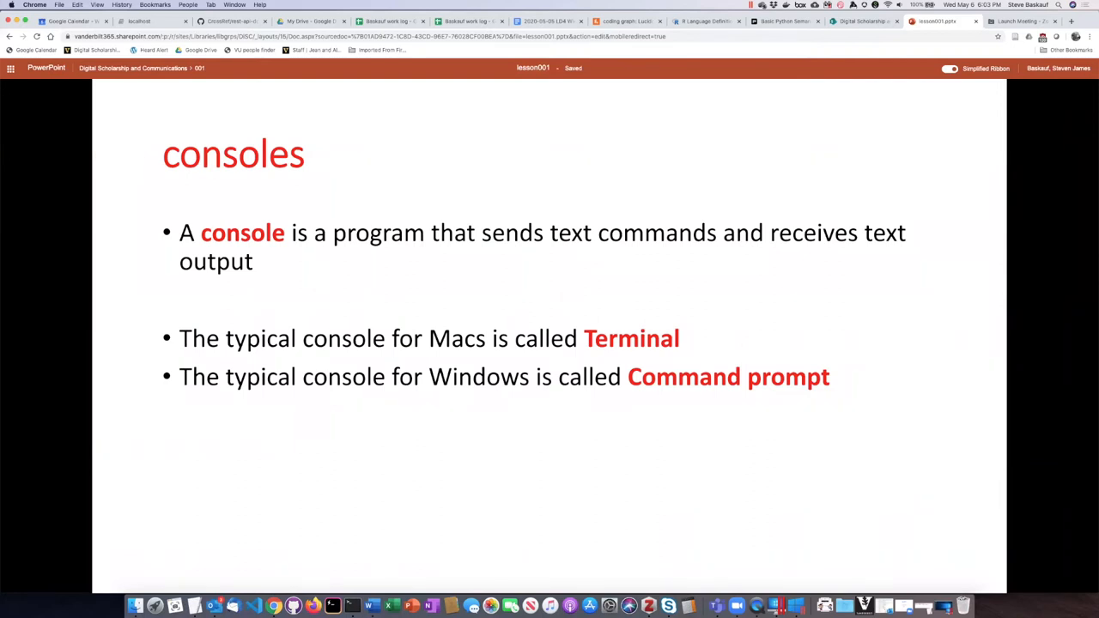
mouse_move(601, 257)
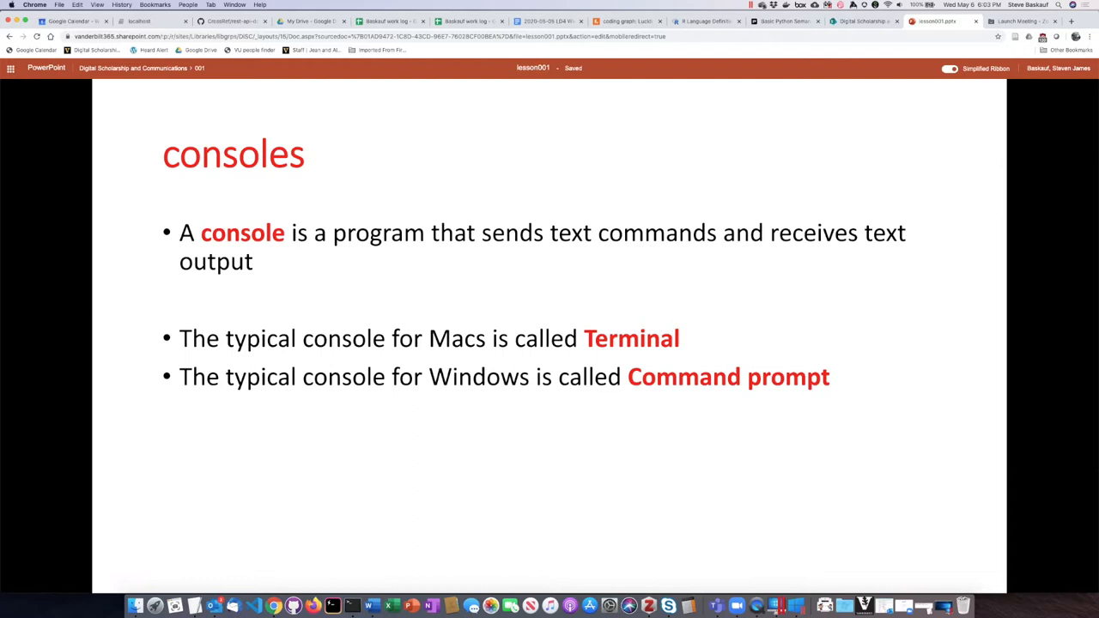
mouse_move(732, 279)
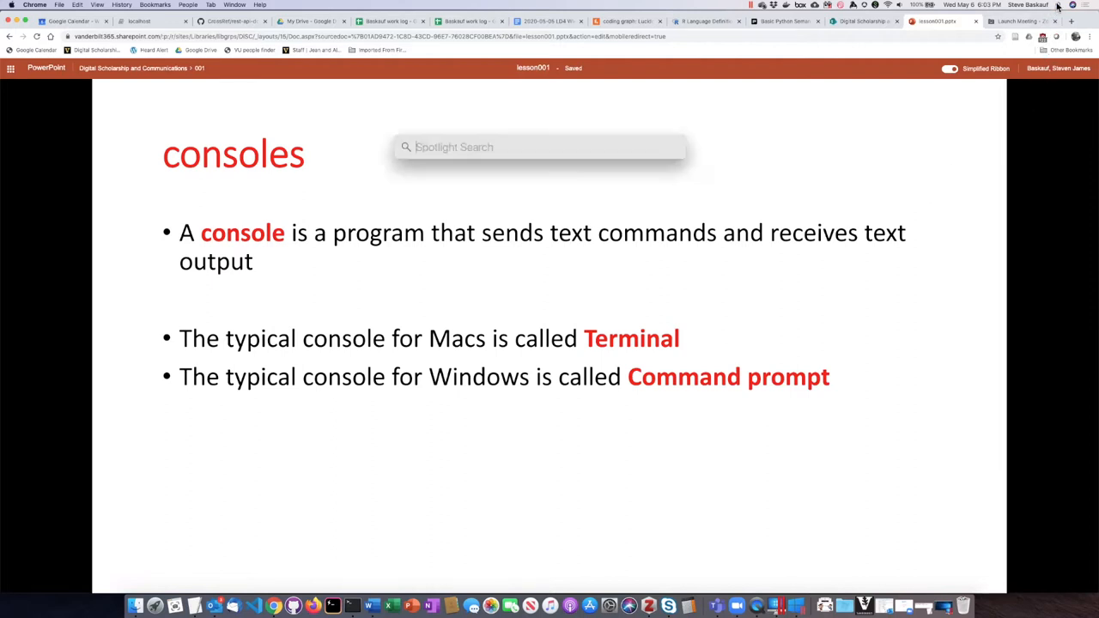
- Launch Terminal via Spotlight so its window sits over the consoles slide
type("terminal.app")
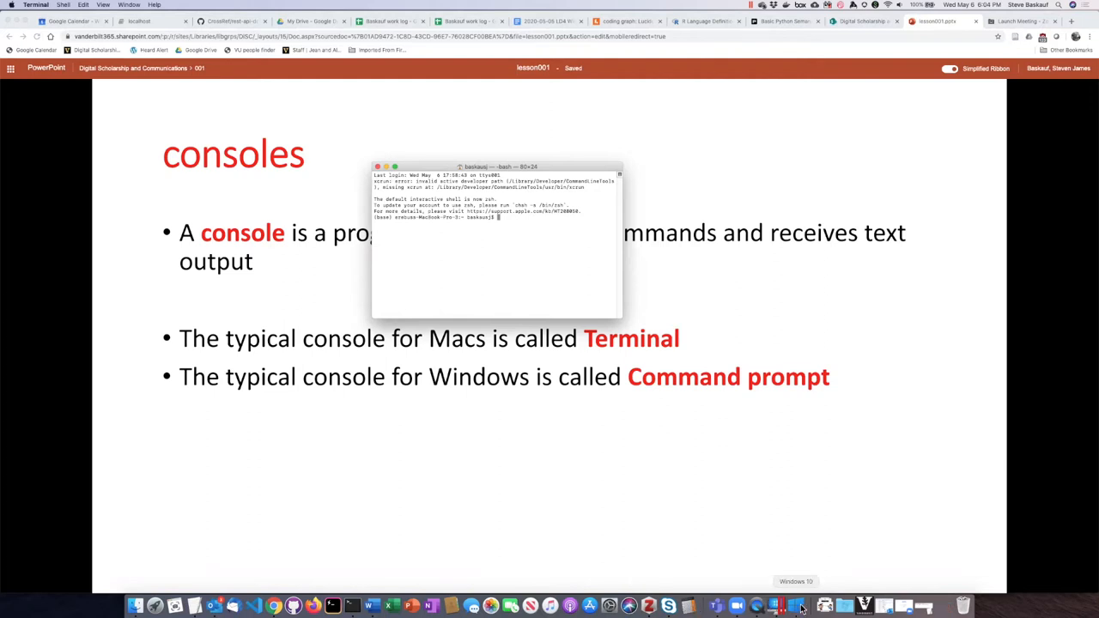
- Switch to the Windows 10 VM and launch Command Prompt from a taskbar search for 'command'
left_click(795, 607)
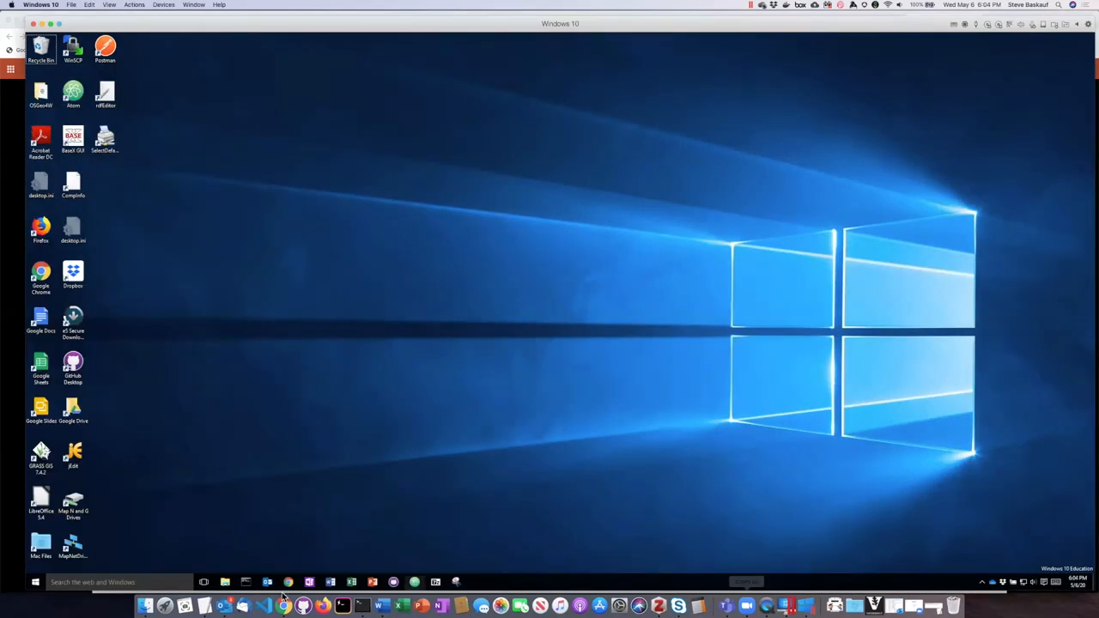
left_click(34, 583)
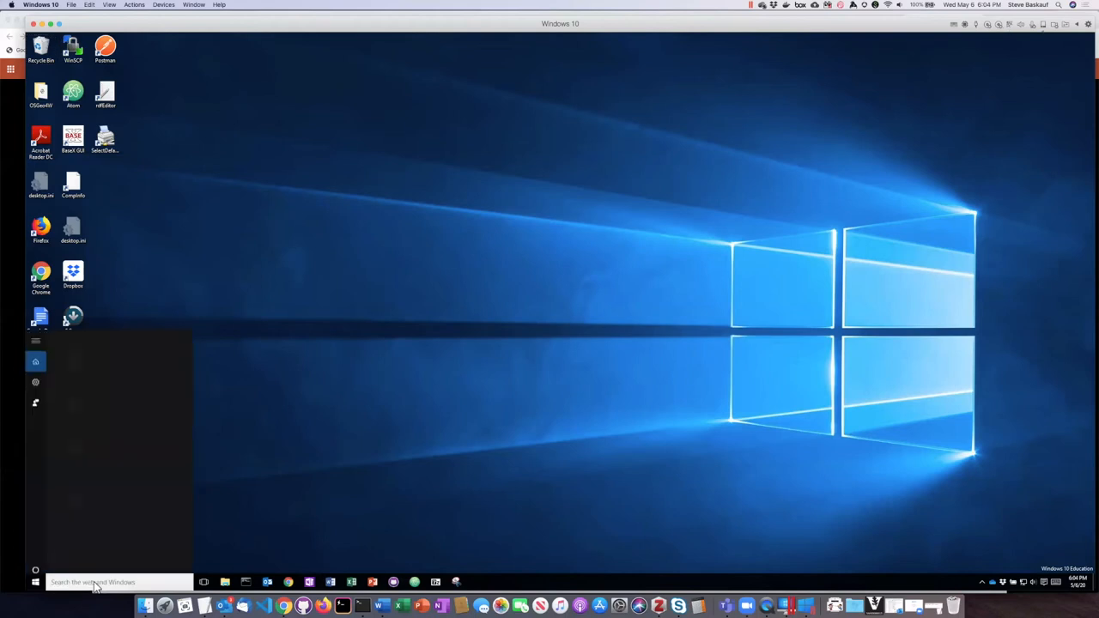
left_click(94, 582)
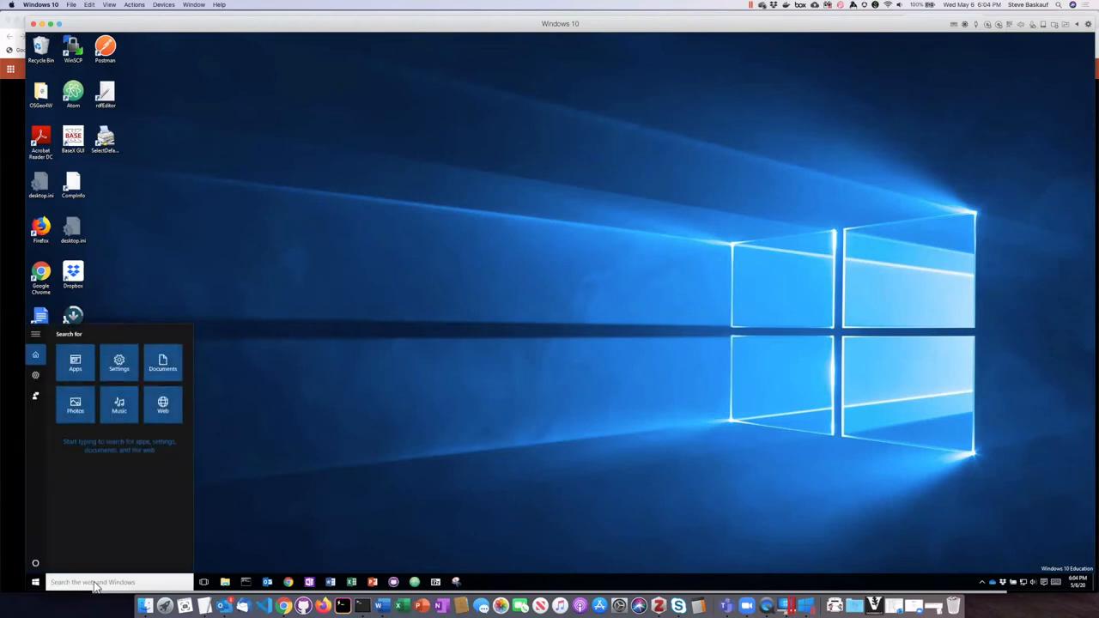
type("command")
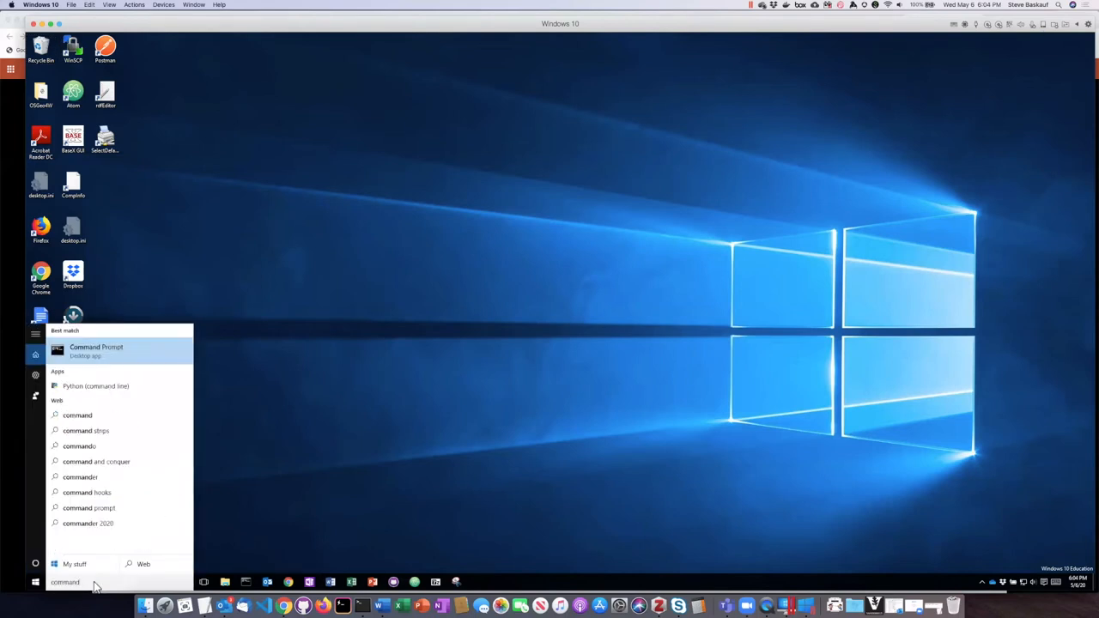
mouse_move(103, 355)
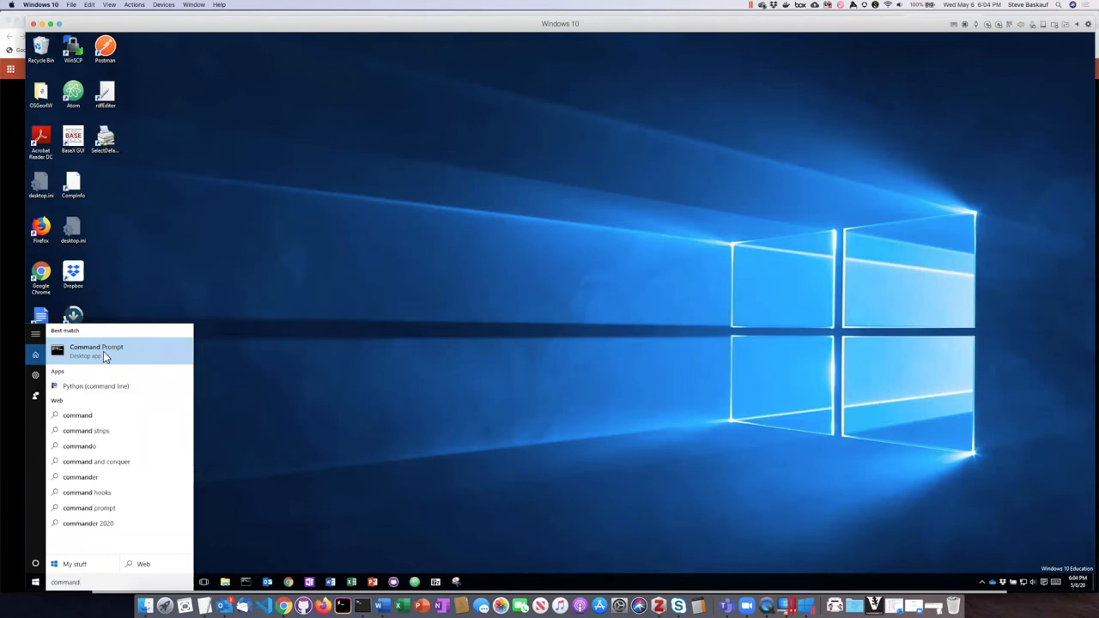
left_click(96, 347)
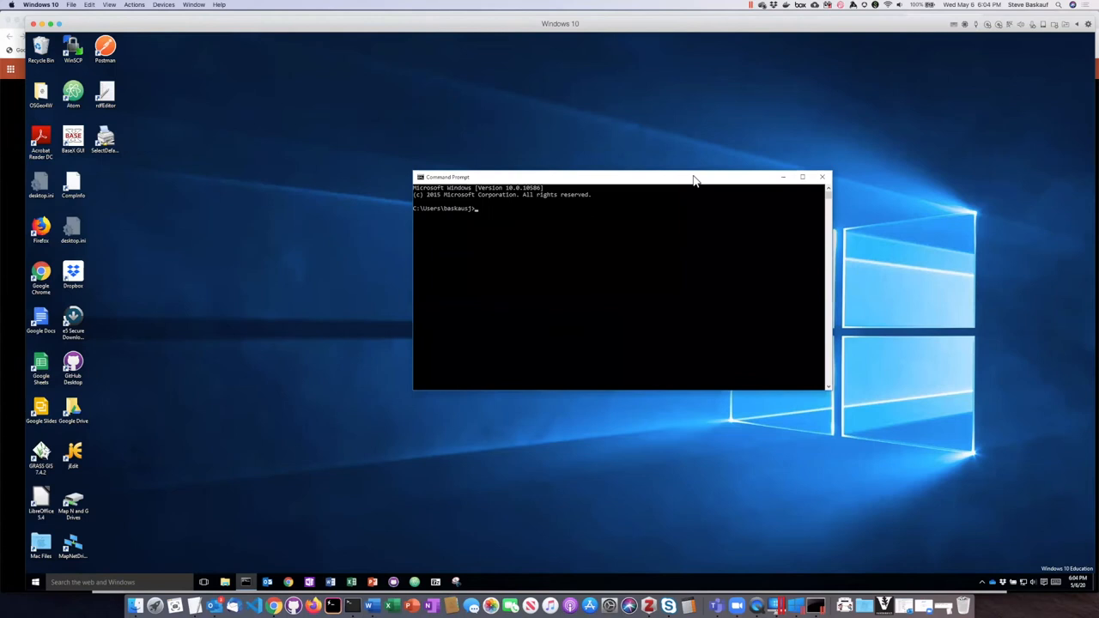
mouse_move(379, 250)
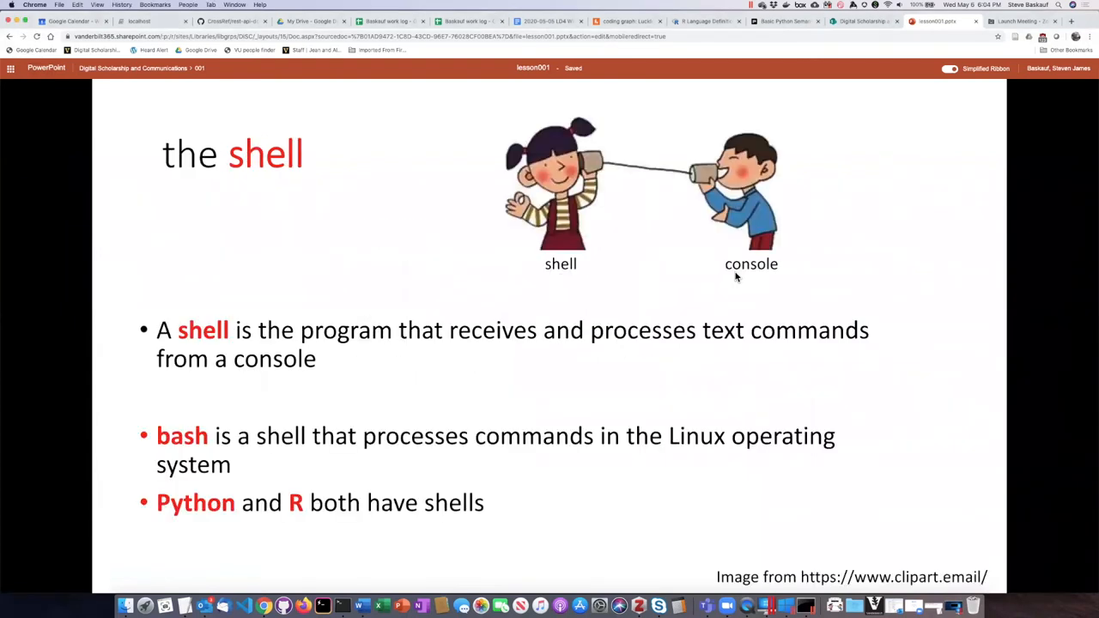
mouse_move(713, 281)
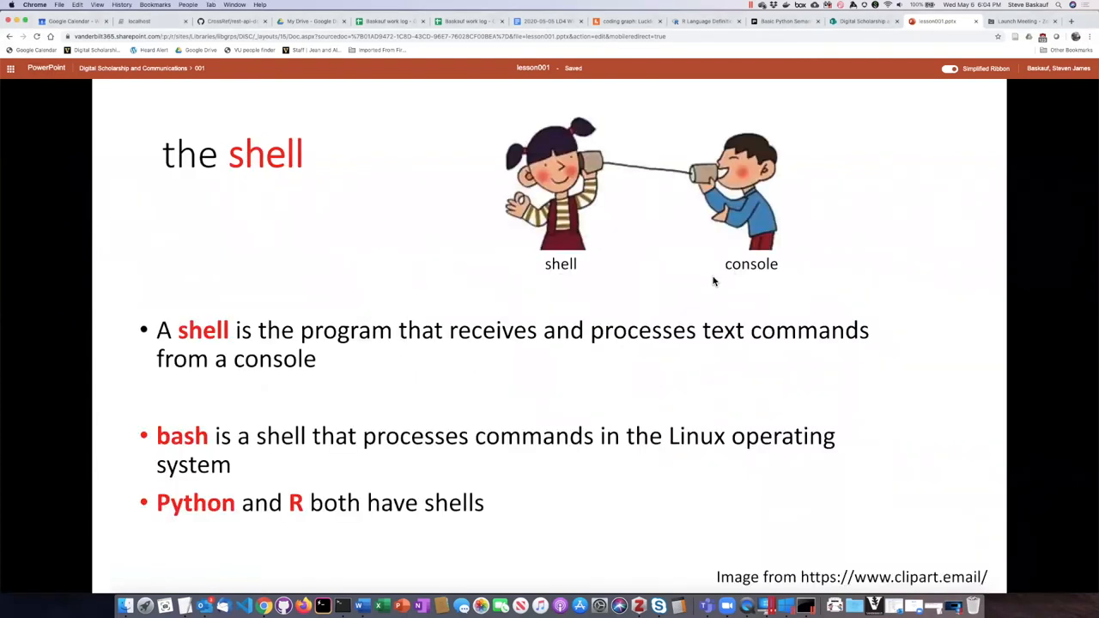
mouse_move(718, 283)
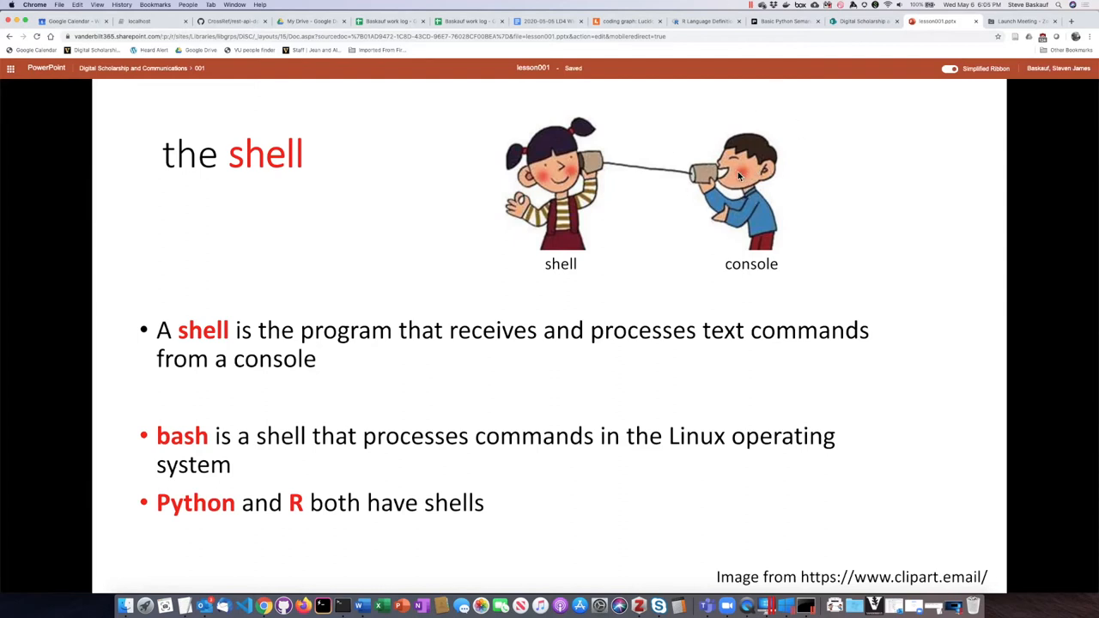
mouse_move(728, 195)
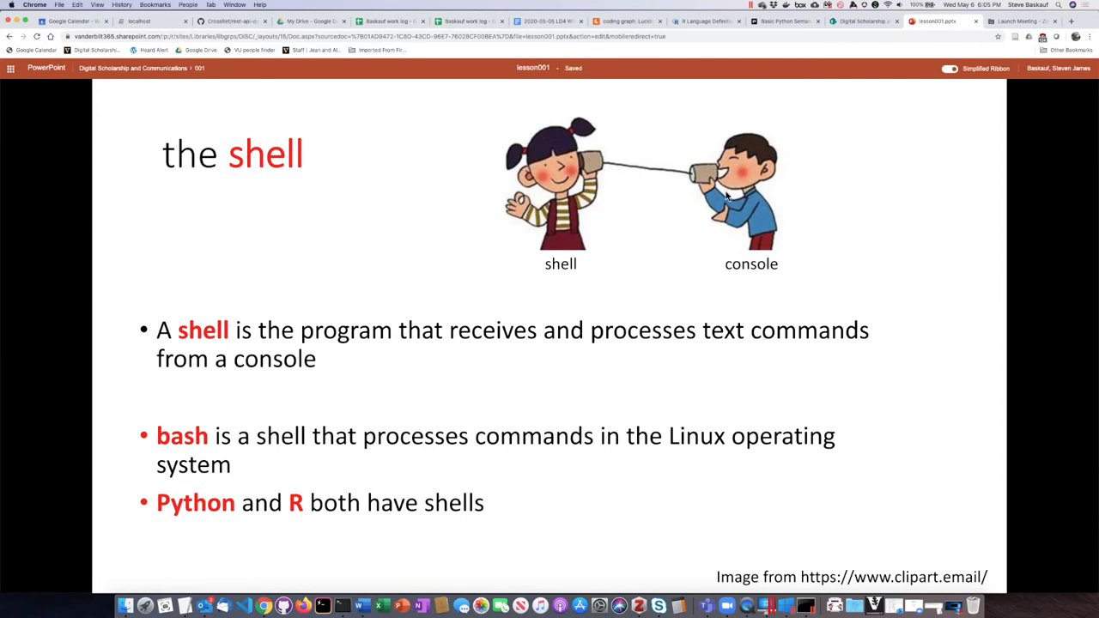
mouse_move(567, 182)
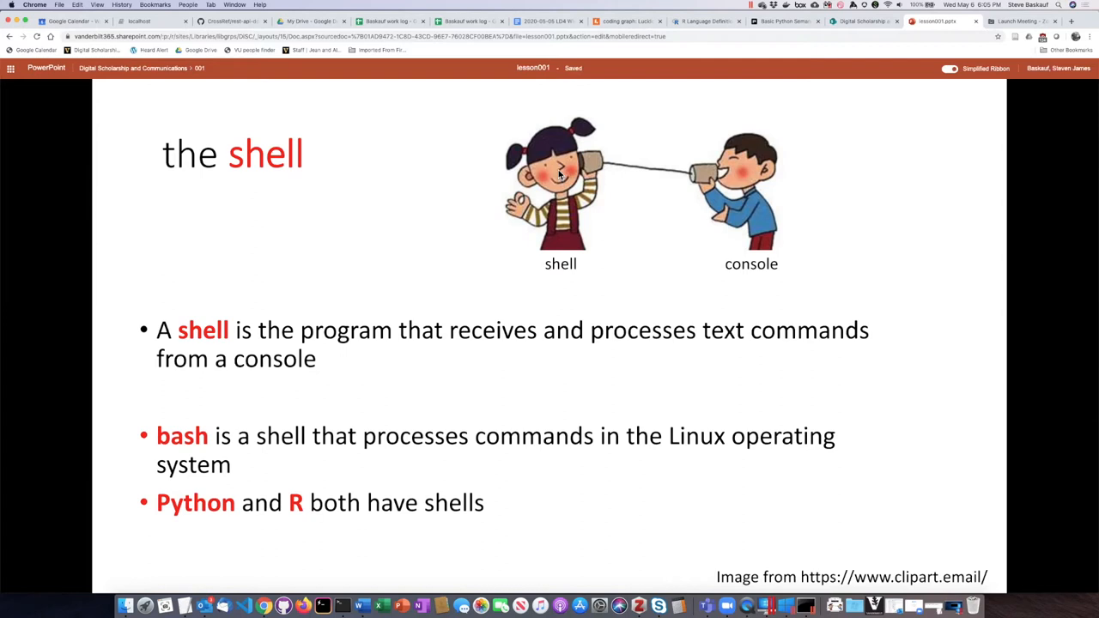
mouse_move(536, 213)
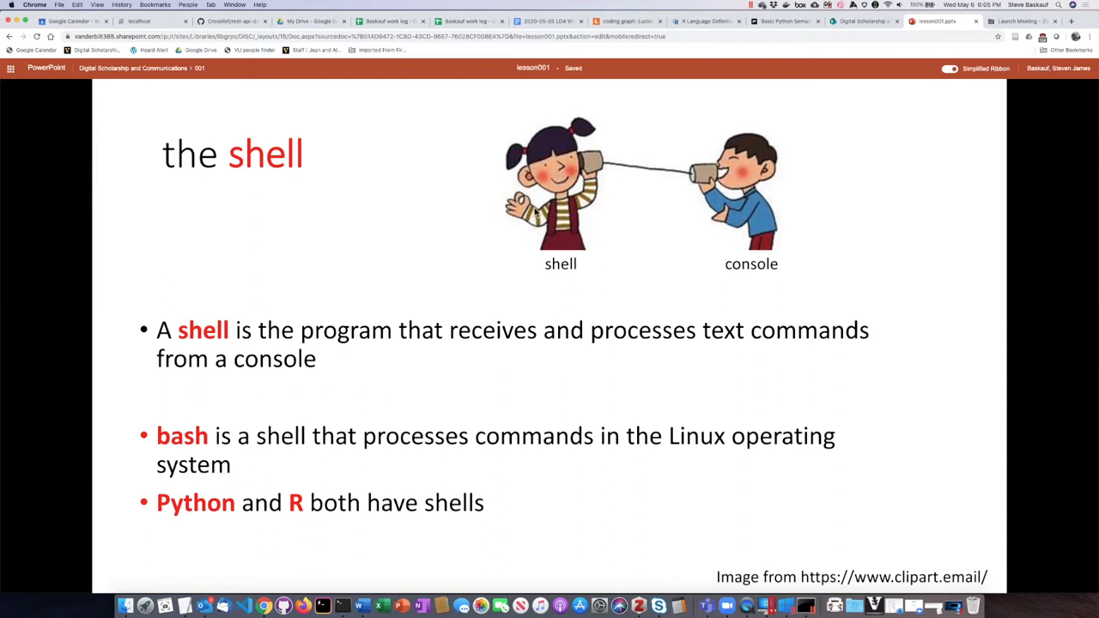
mouse_move(481, 410)
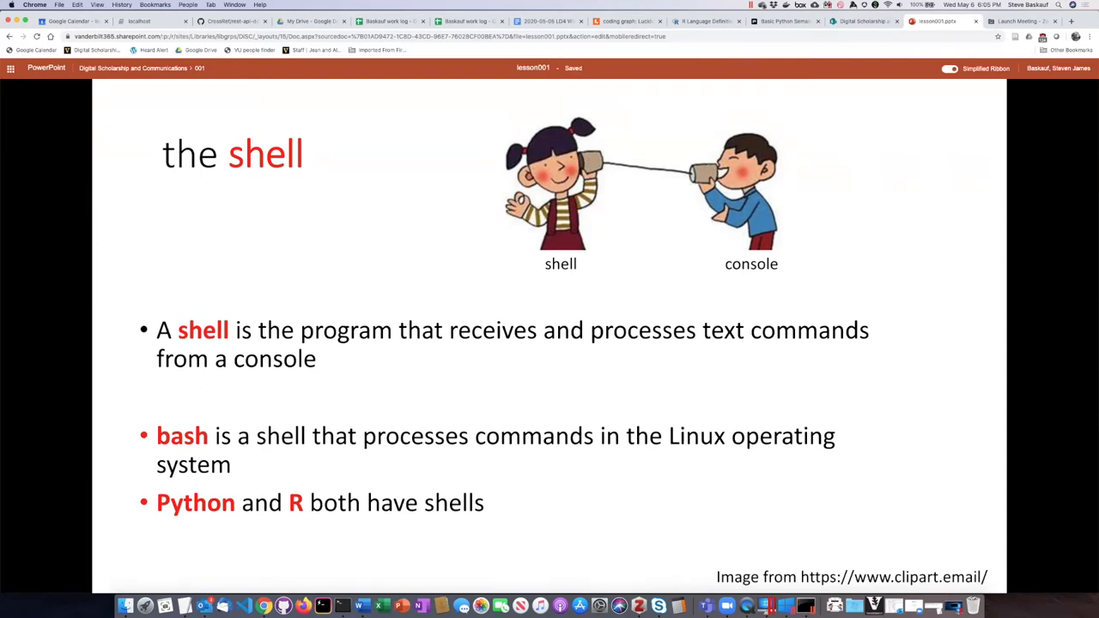
mouse_move(510, 369)
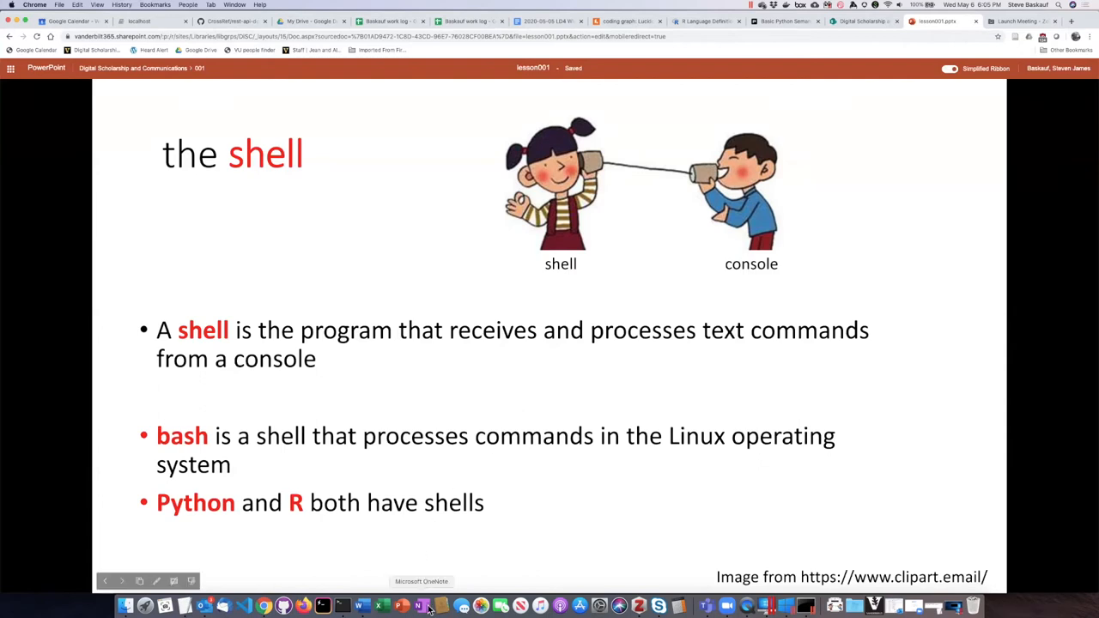
mouse_move(342, 608)
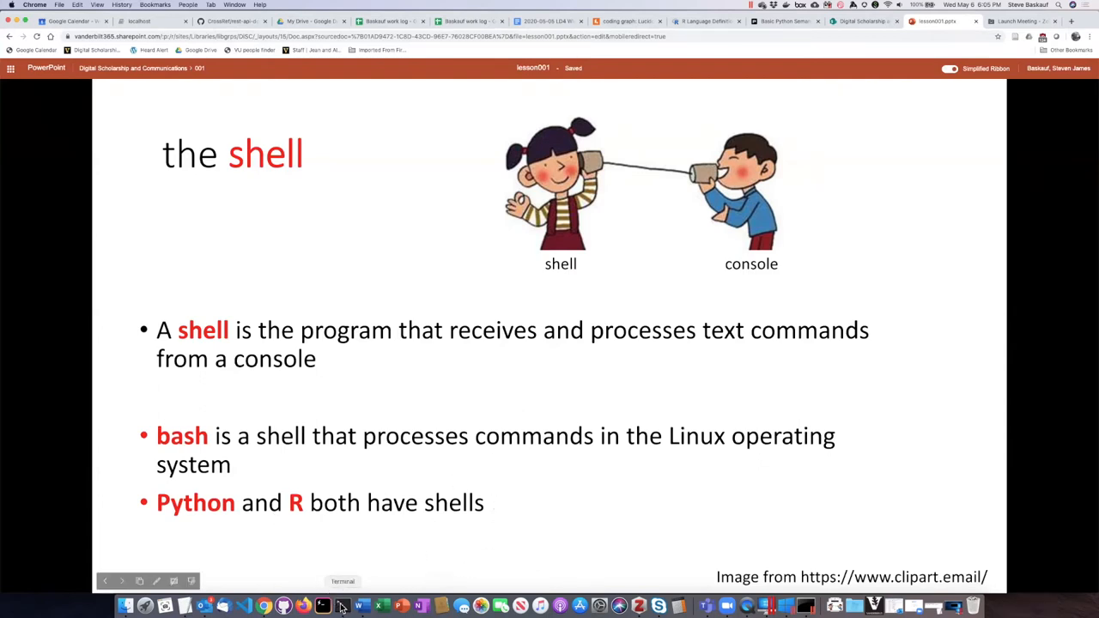
- Bring the Terminal window back in front and enlarge it
left_click(341, 607)
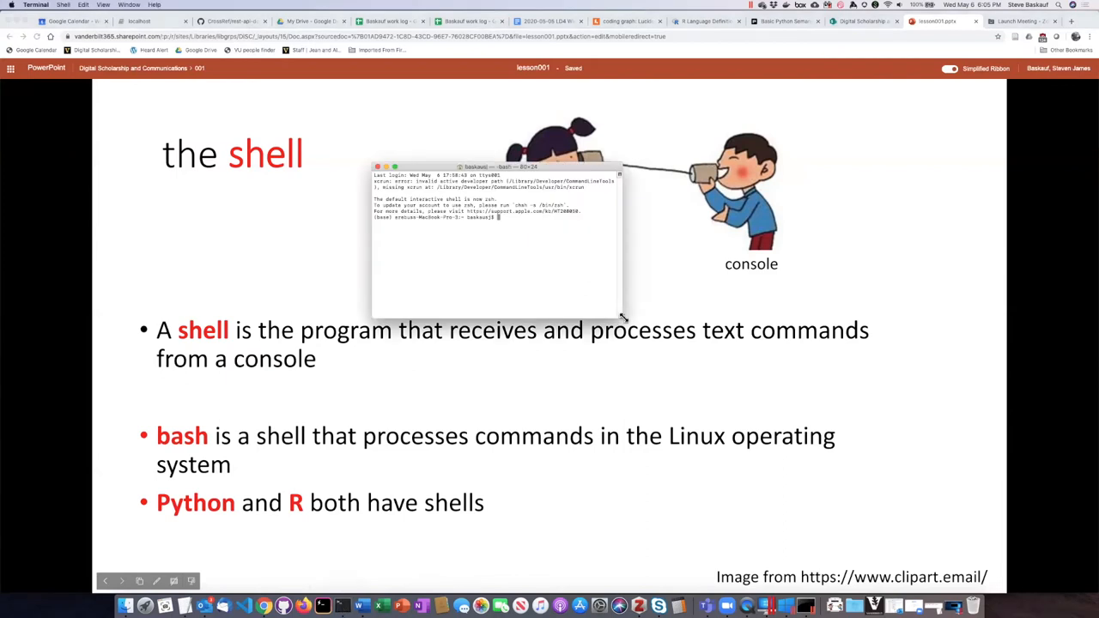
left_click_drag(621, 318, 850, 498)
type("python")
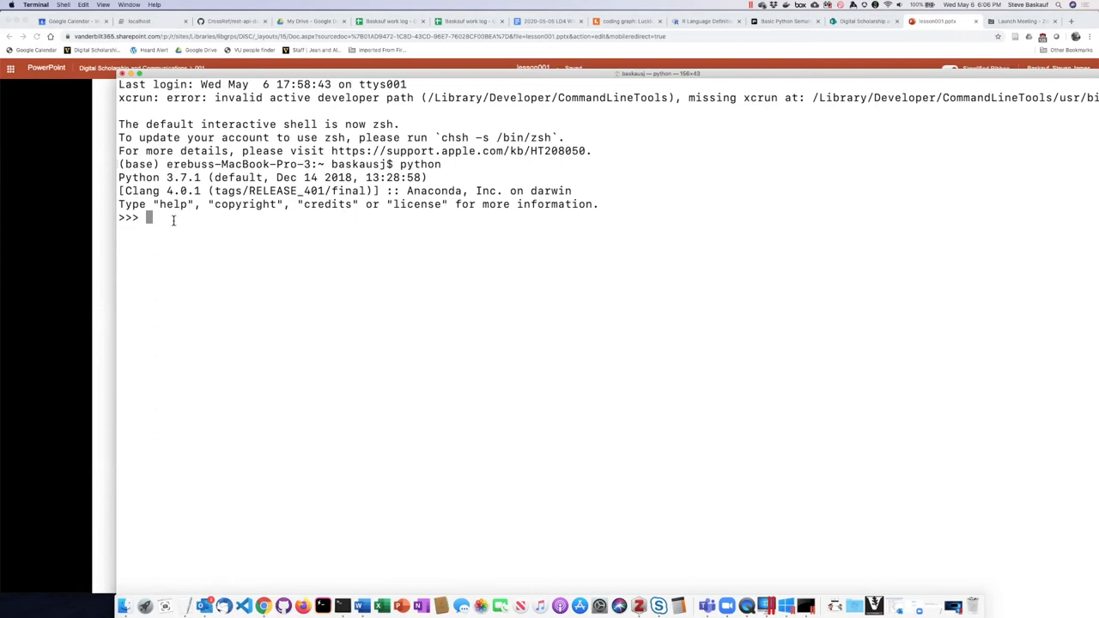
- Run print('hello') in the Python shell, then suspend Python with Ctrl+Z back to bash
type("p")
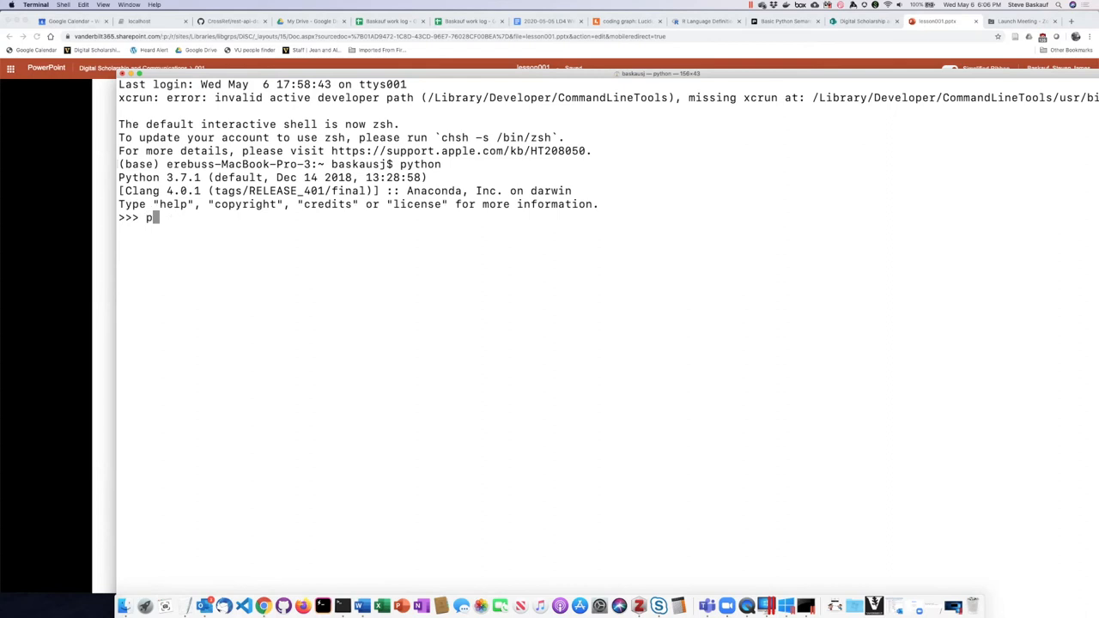
type("rint")
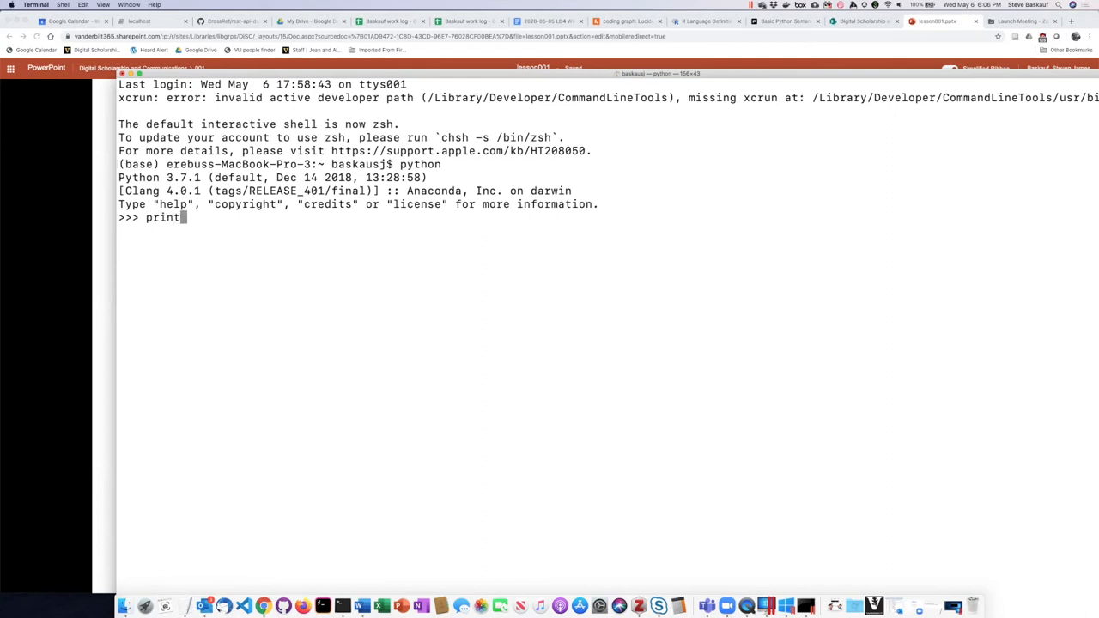
type("(;")
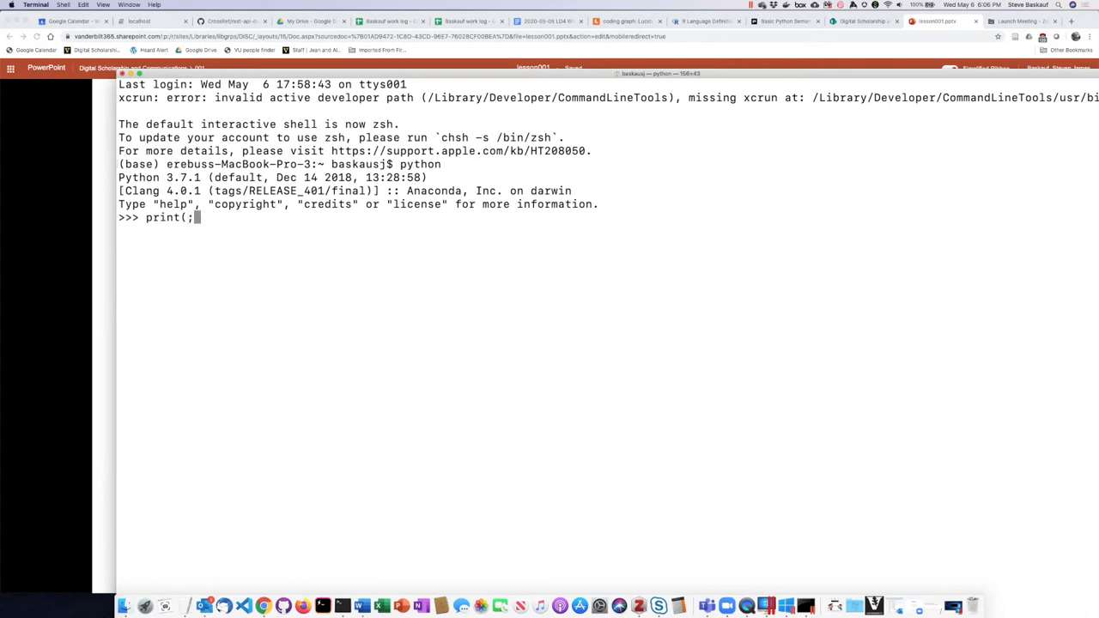
type("'he")
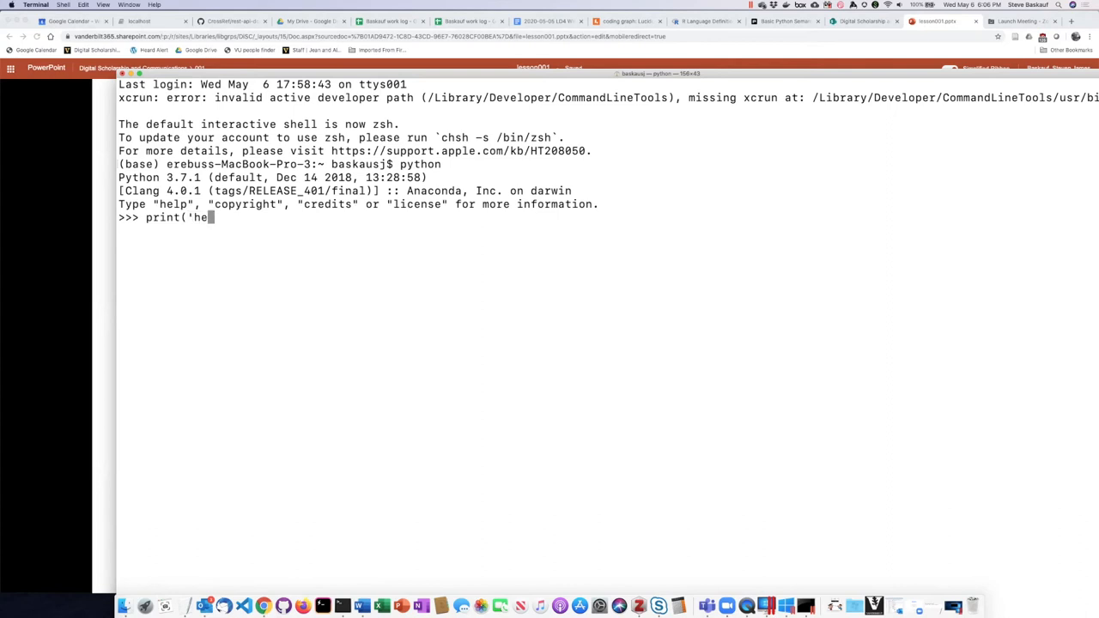
type("llo'")
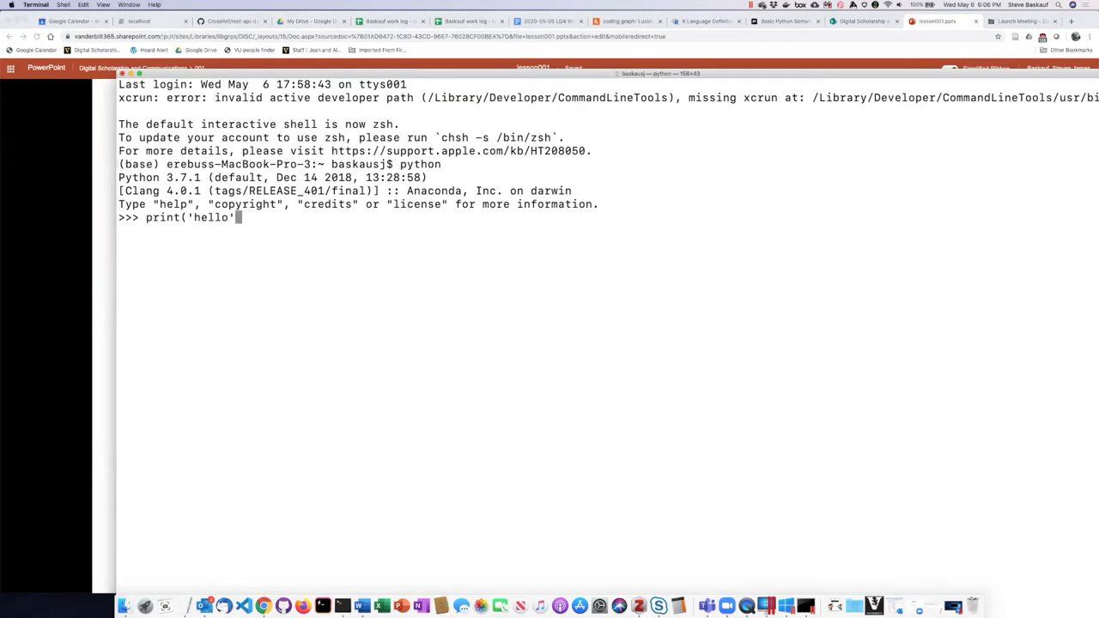
key("Return")
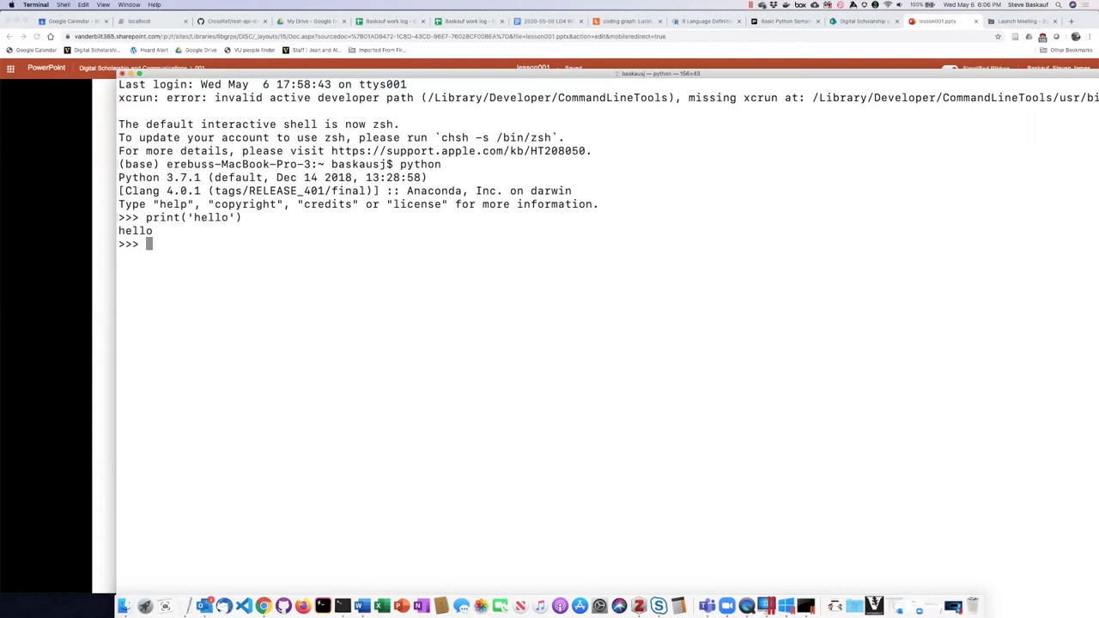
key("ctrl+z")
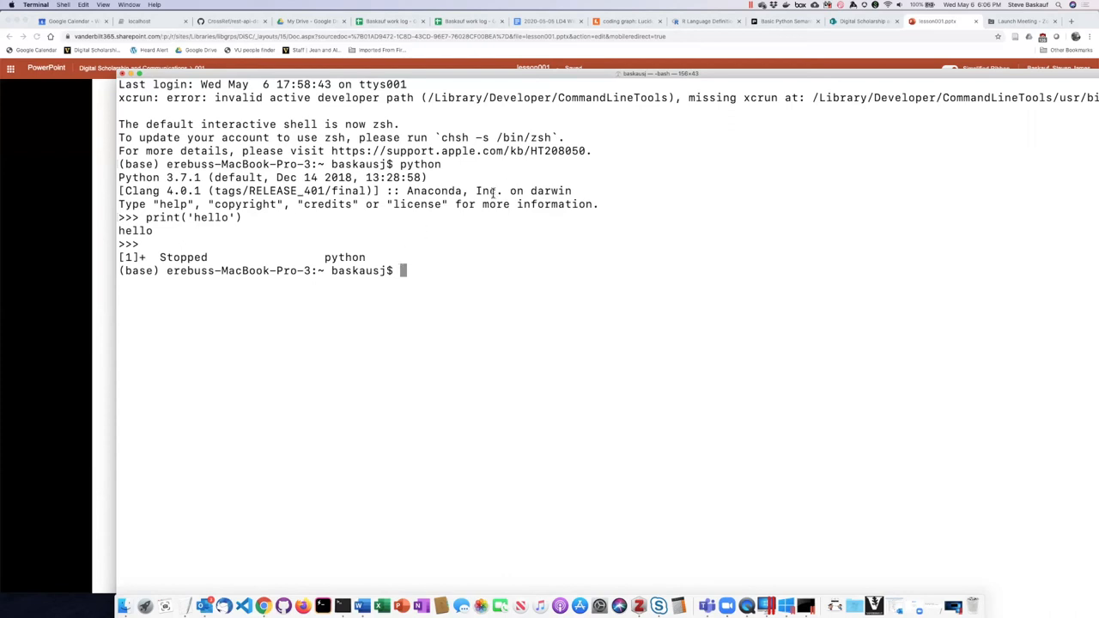
mouse_move(268, 512)
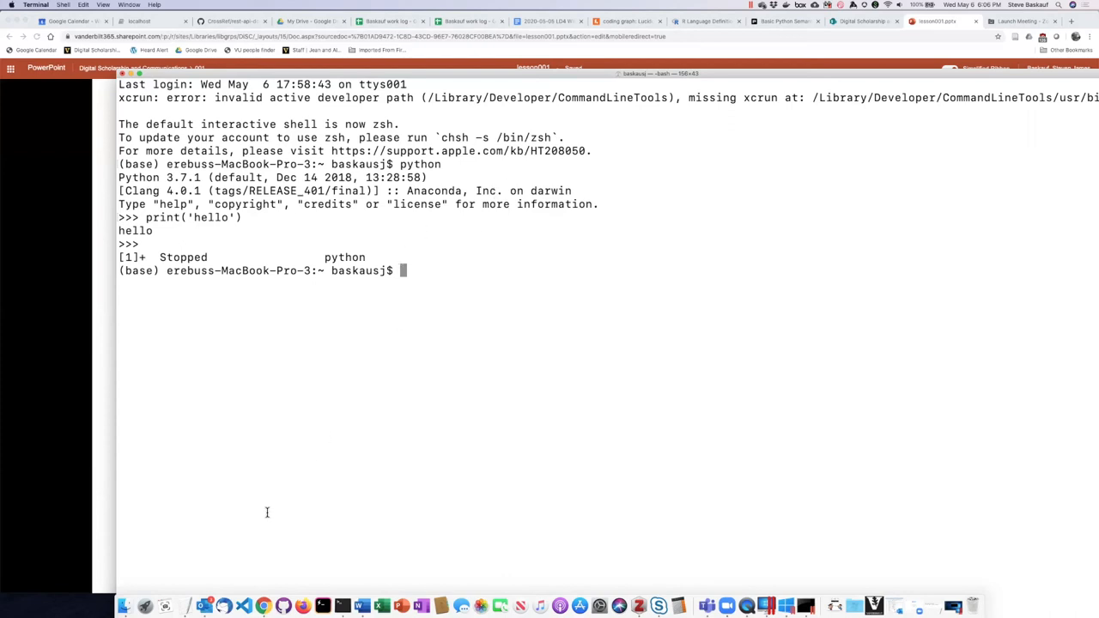
mouse_move(265, 606)
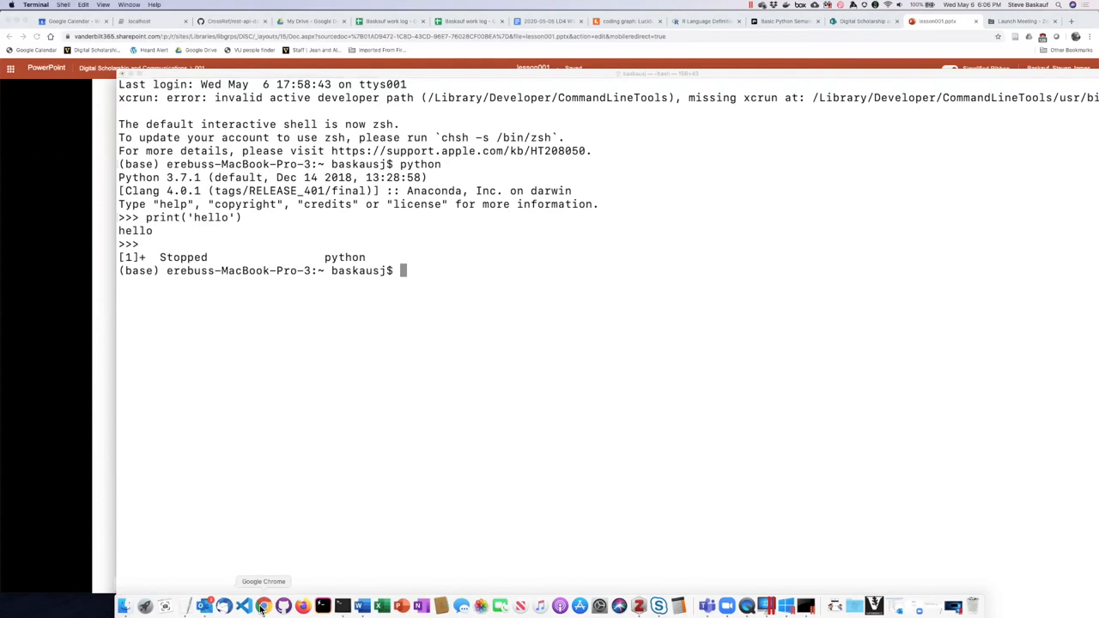
- Return to the Chrome window showing the CLI vs. GUI slide for Git
left_click(264, 606)
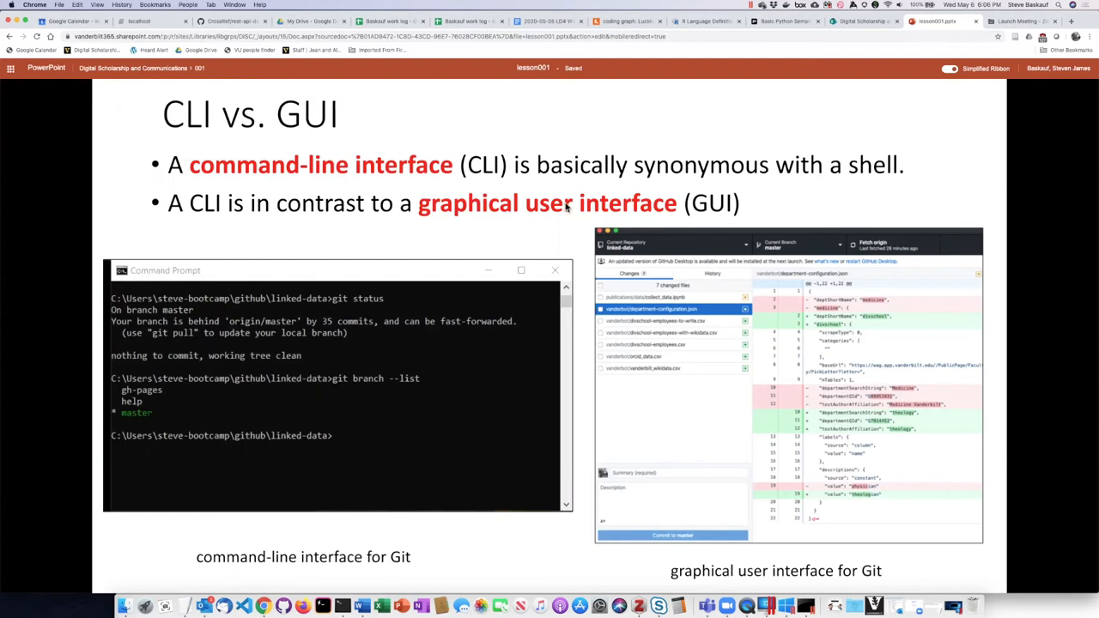
mouse_move(567, 208)
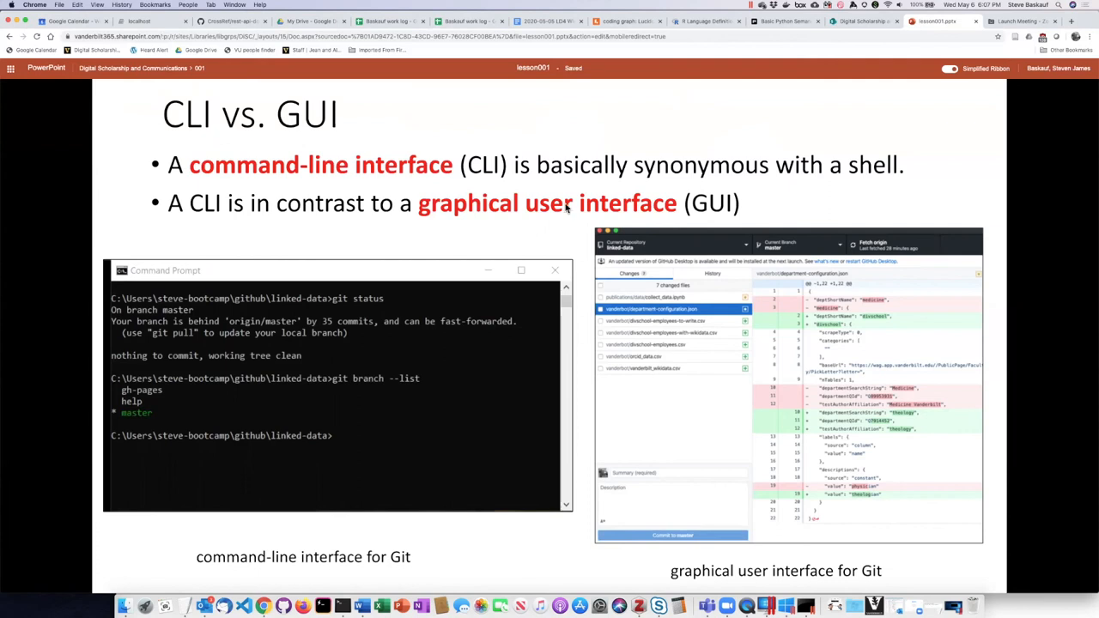
mouse_move(565, 209)
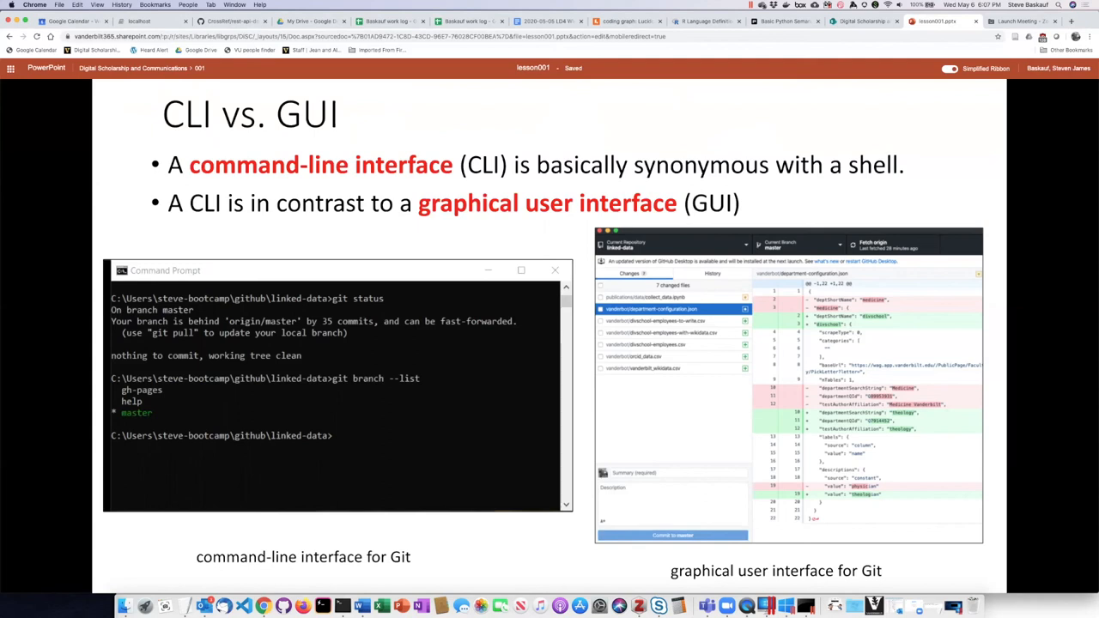
mouse_move(553, 239)
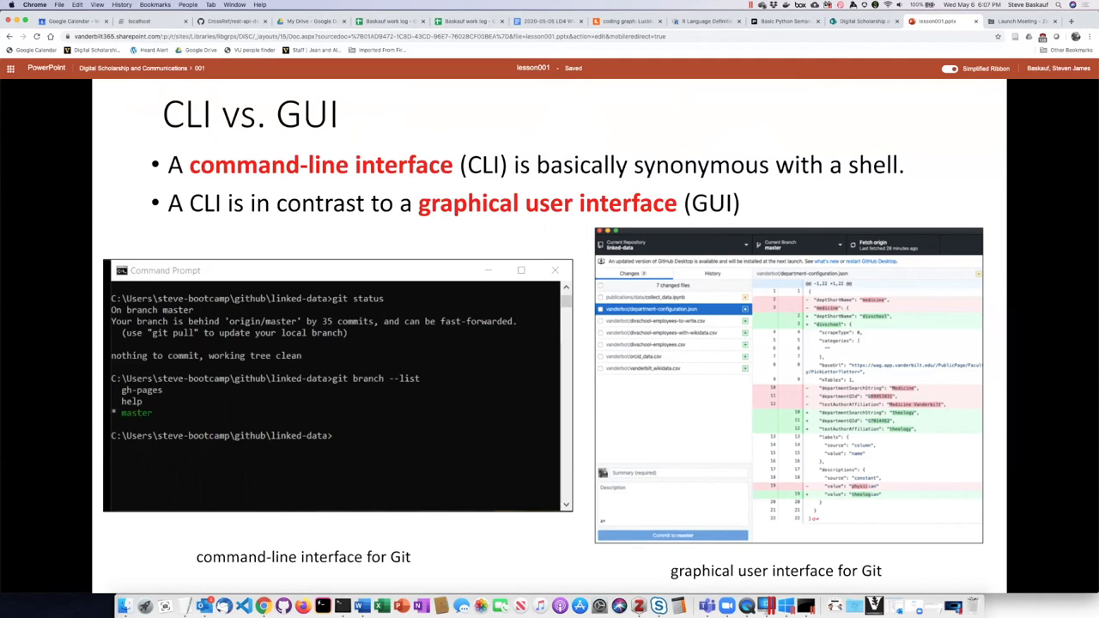
mouse_move(223, 343)
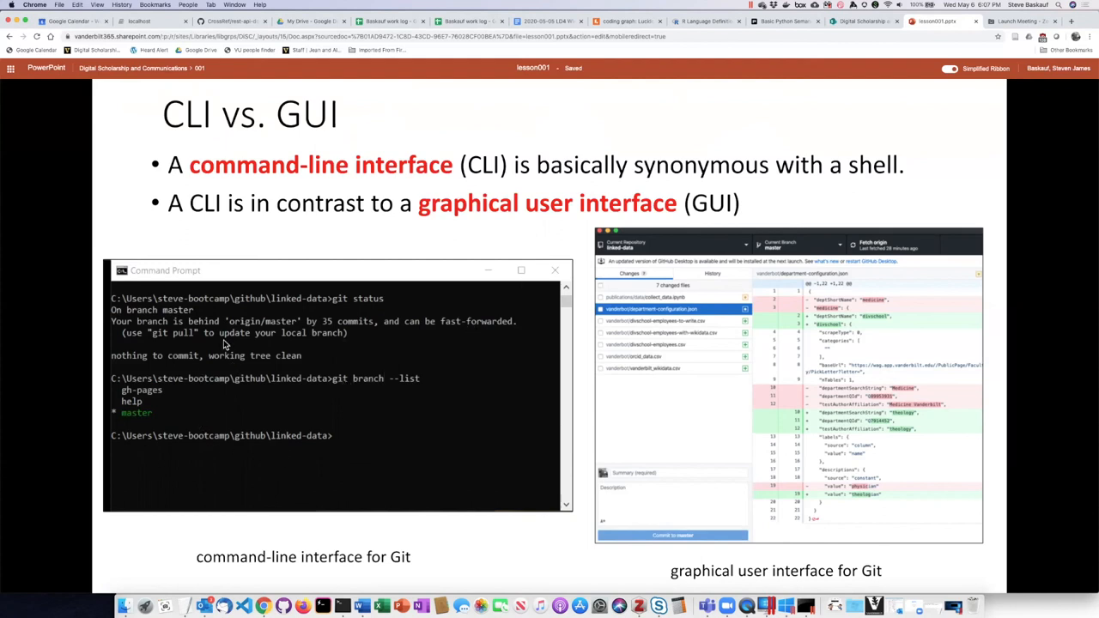
mouse_move(378, 385)
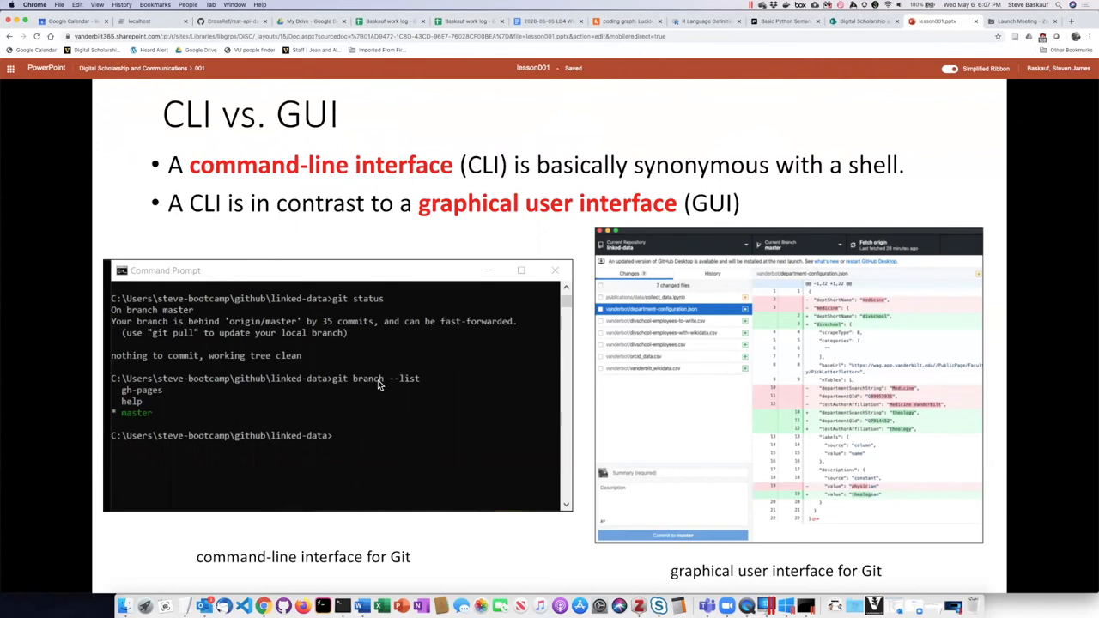
mouse_move(591, 340)
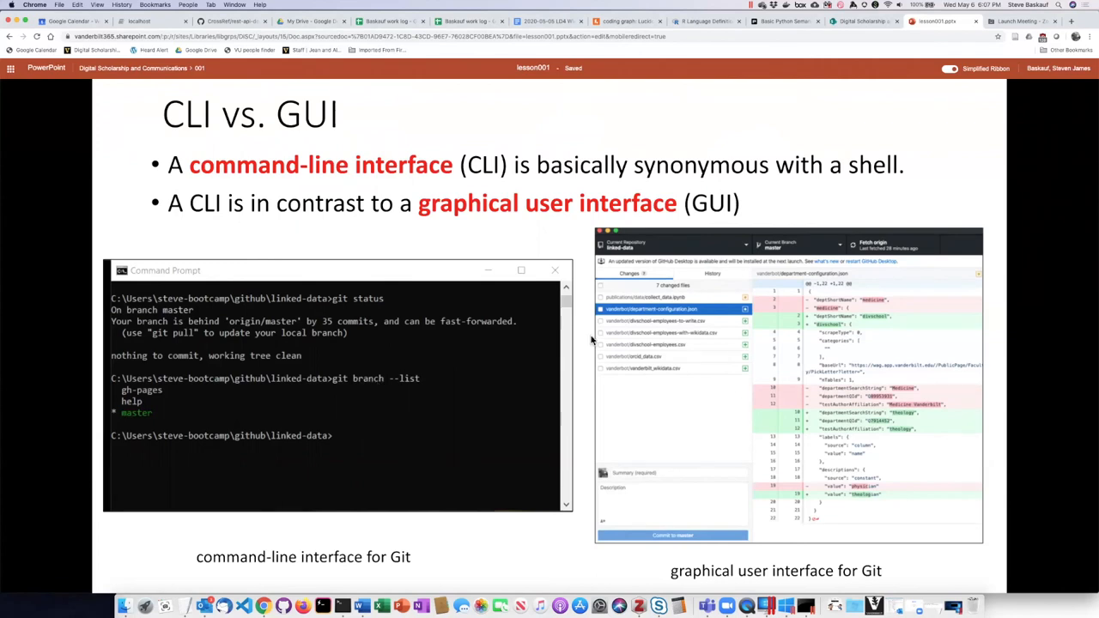
mouse_move(801, 397)
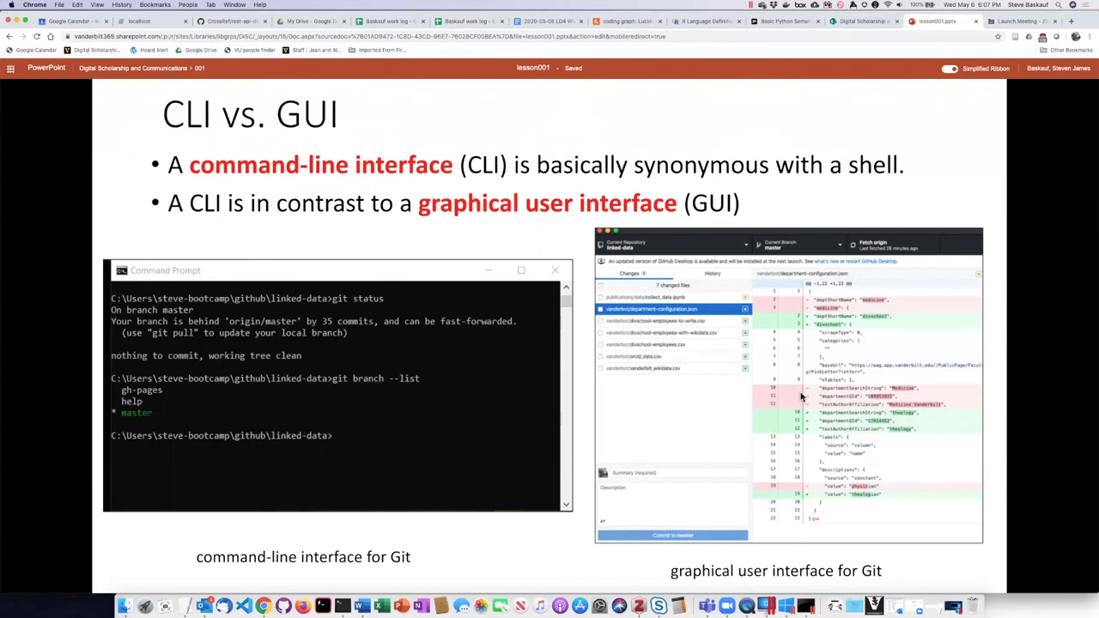
mouse_move(827, 413)
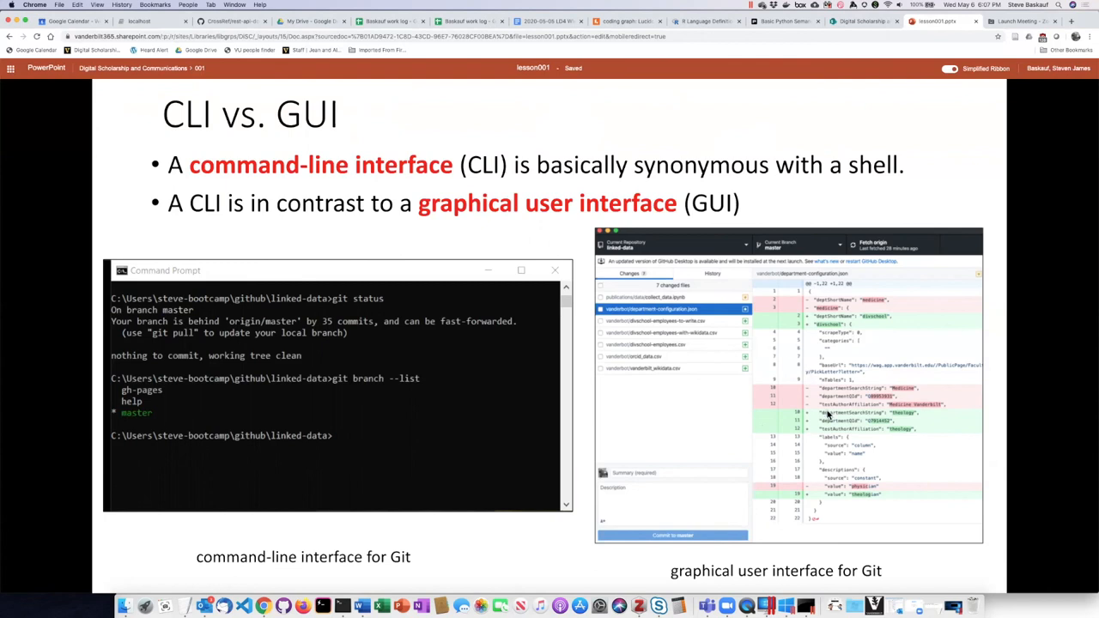
mouse_move(828, 414)
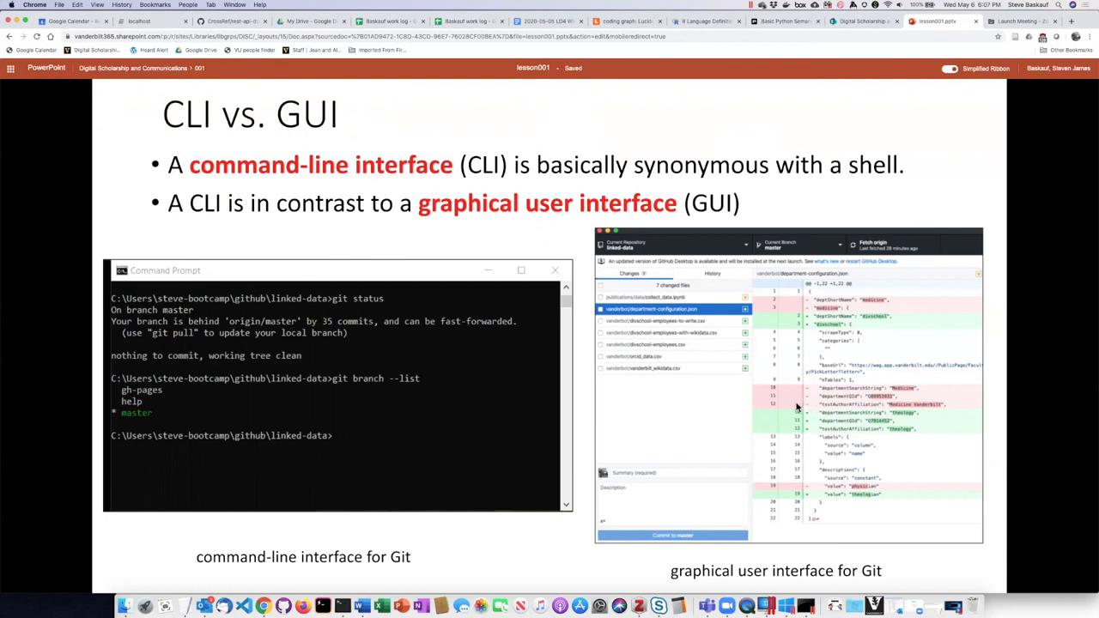
mouse_move(759, 381)
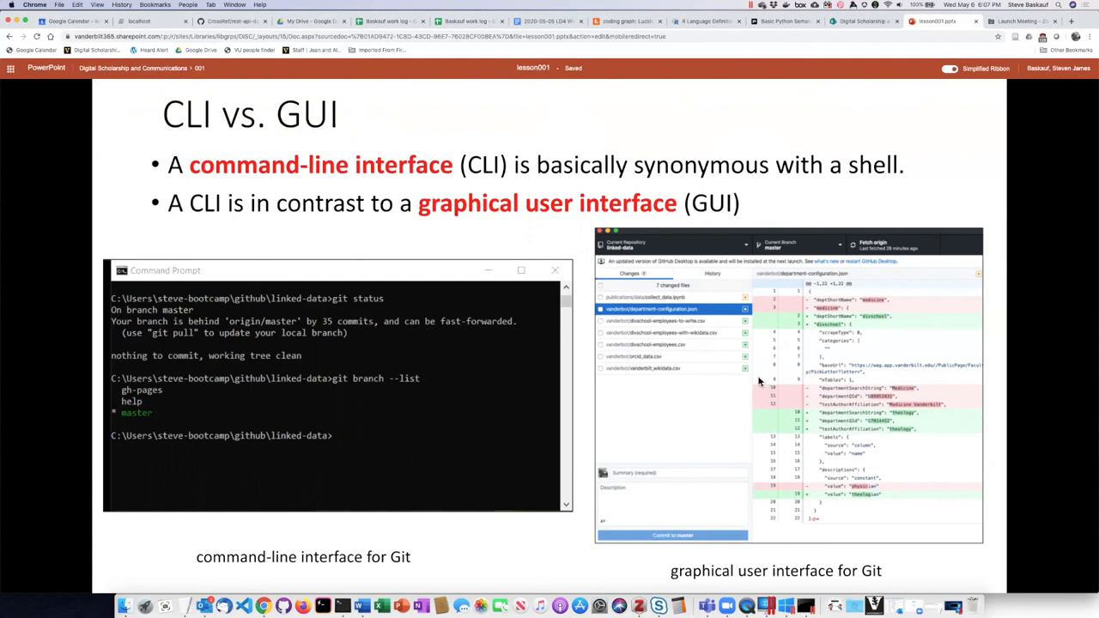
mouse_move(731, 368)
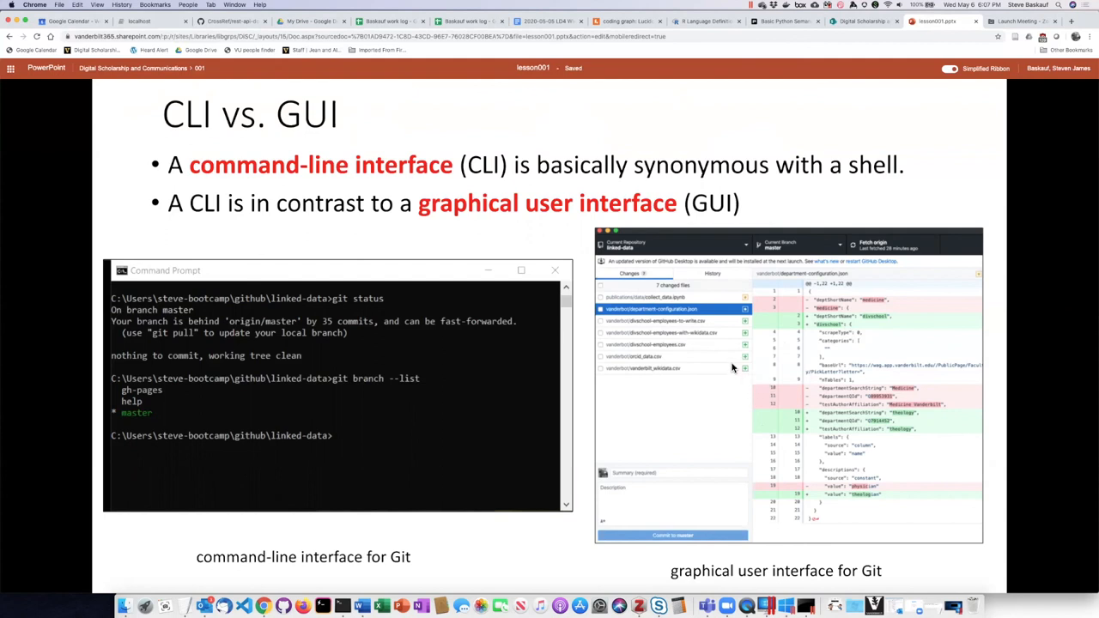
mouse_move(704, 274)
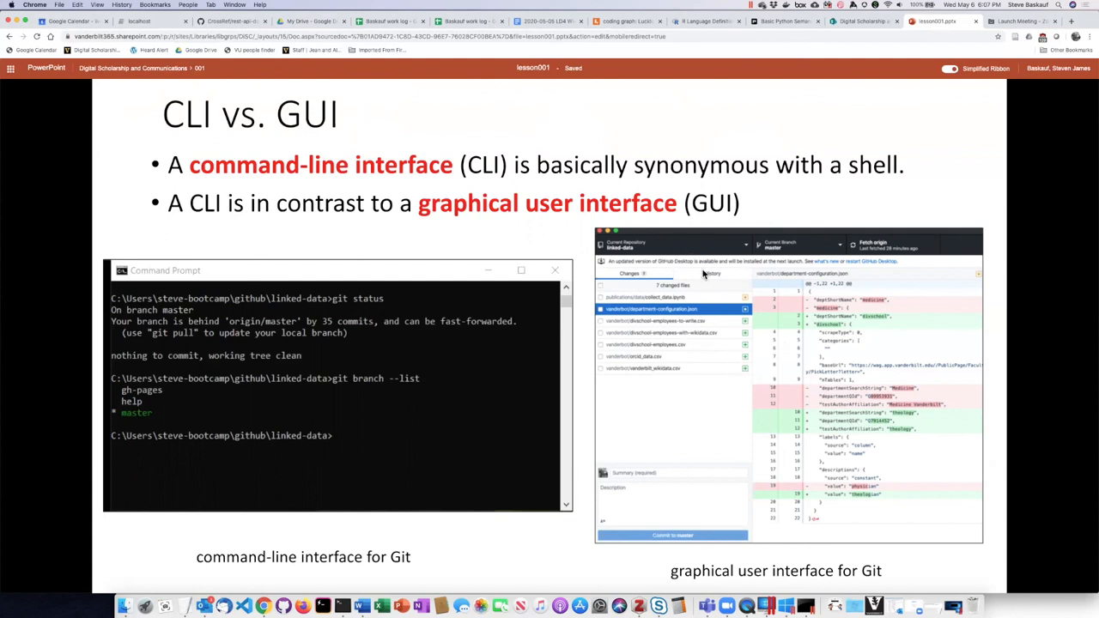
mouse_move(908, 414)
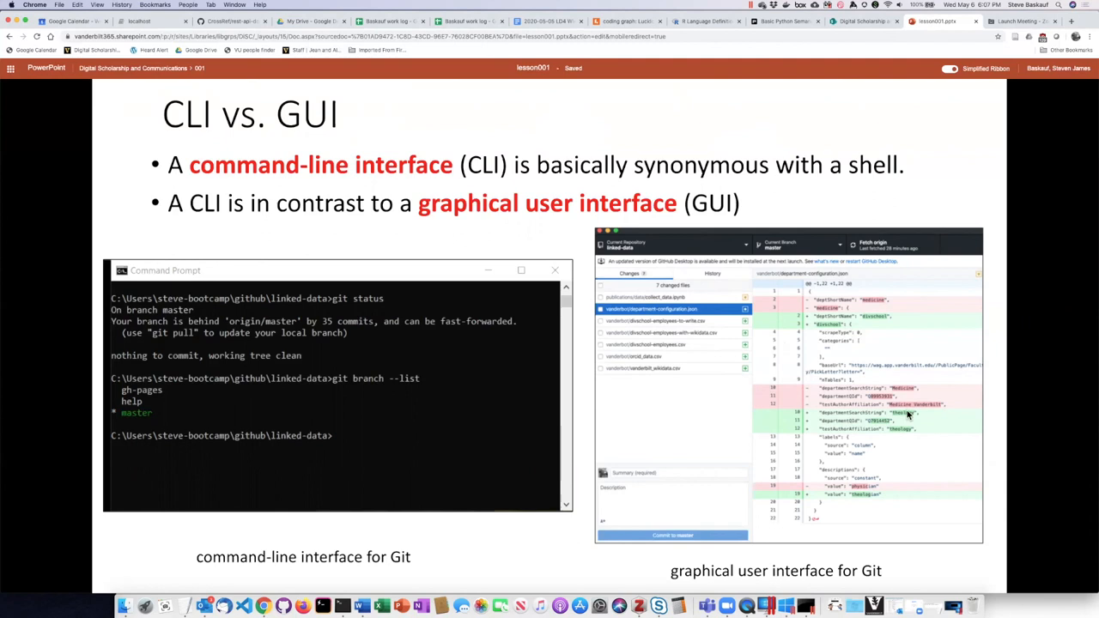